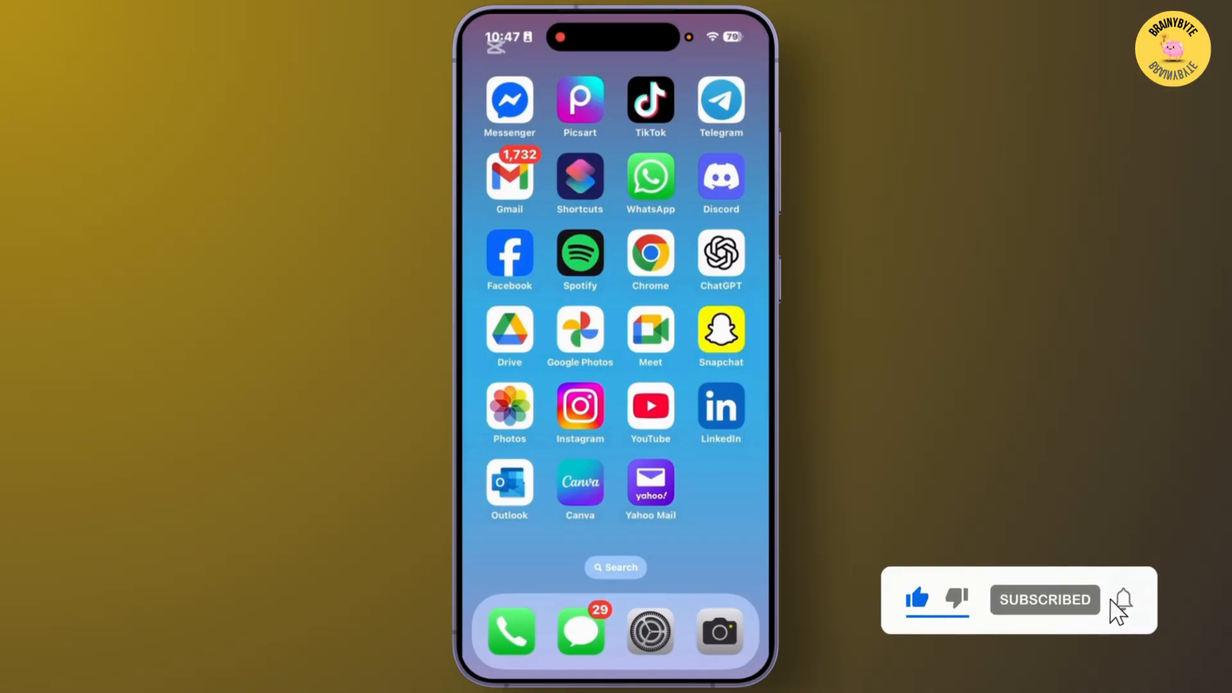
Launch Settings from the dock and go to the General page.
click(1123, 600)
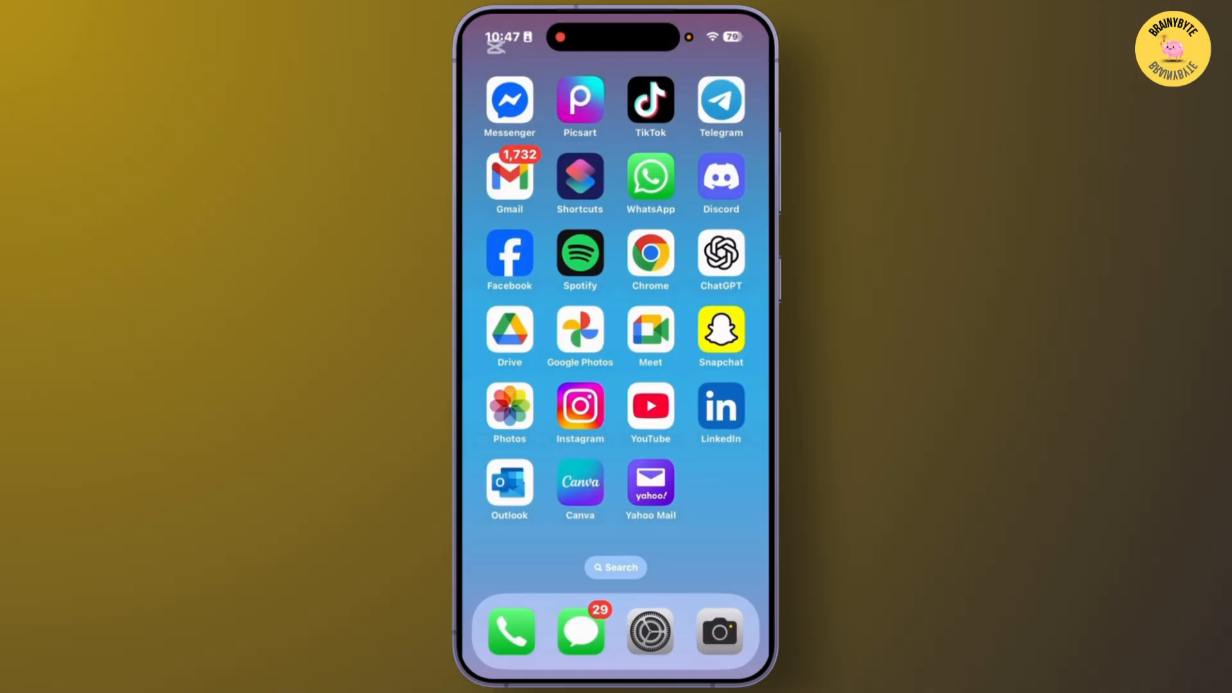
click(650, 637)
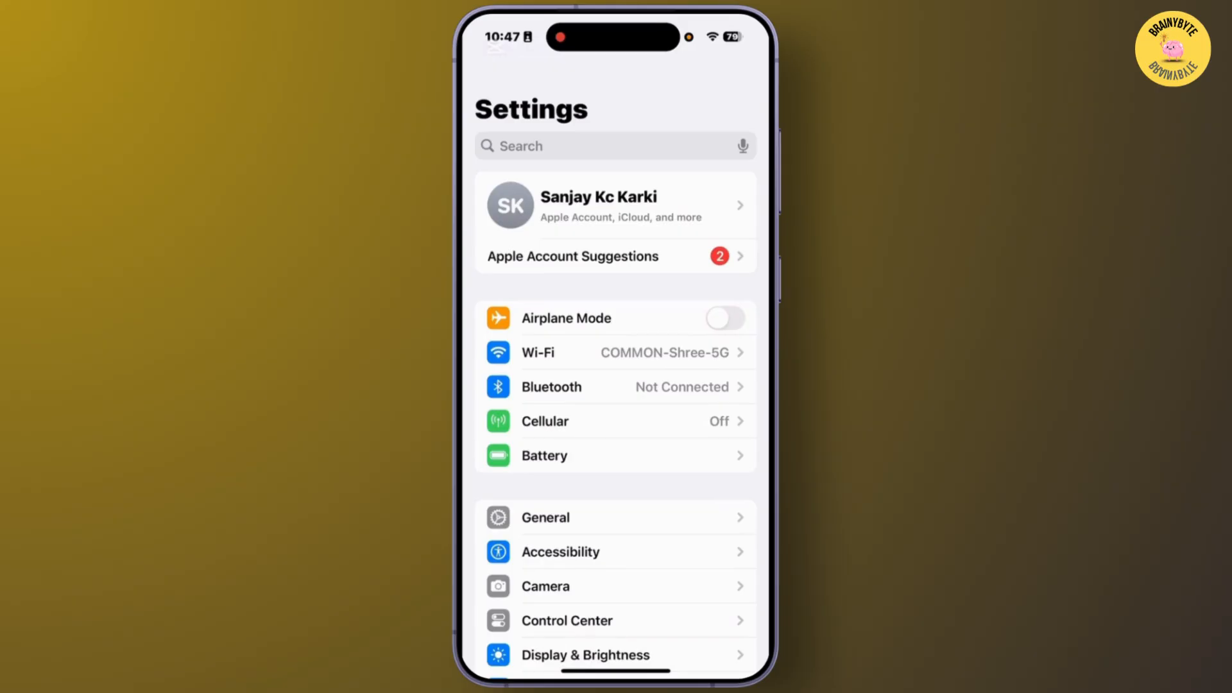
click(545, 517)
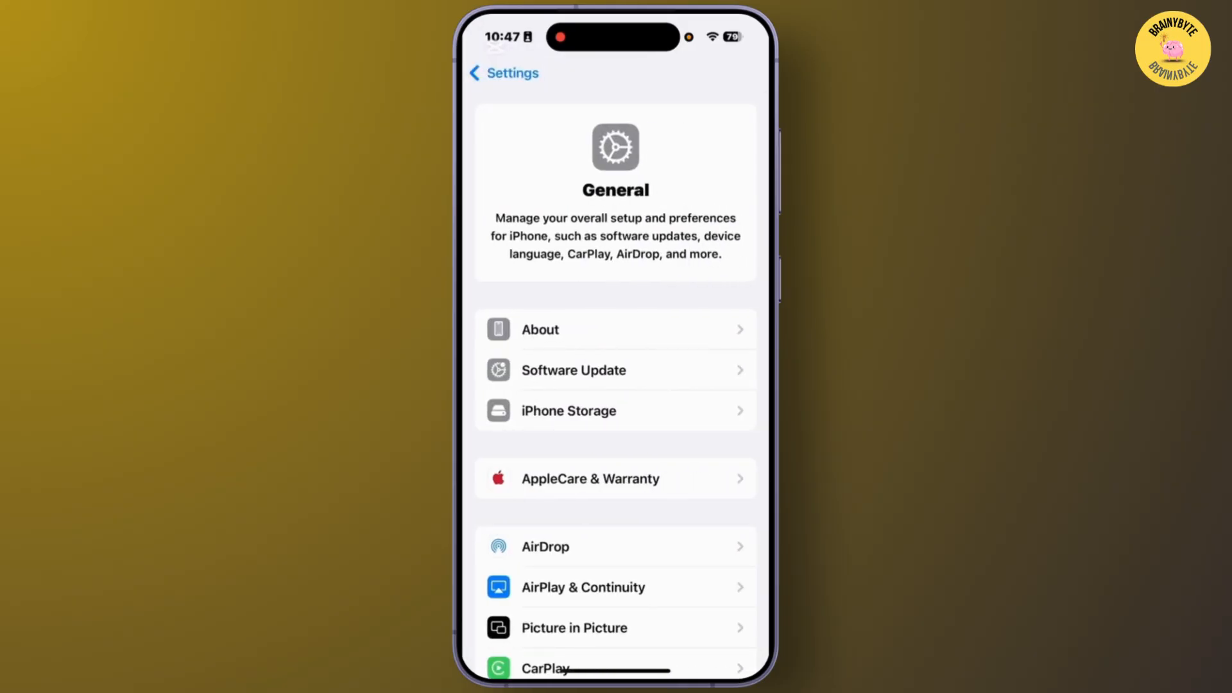
scroll(down, 3)
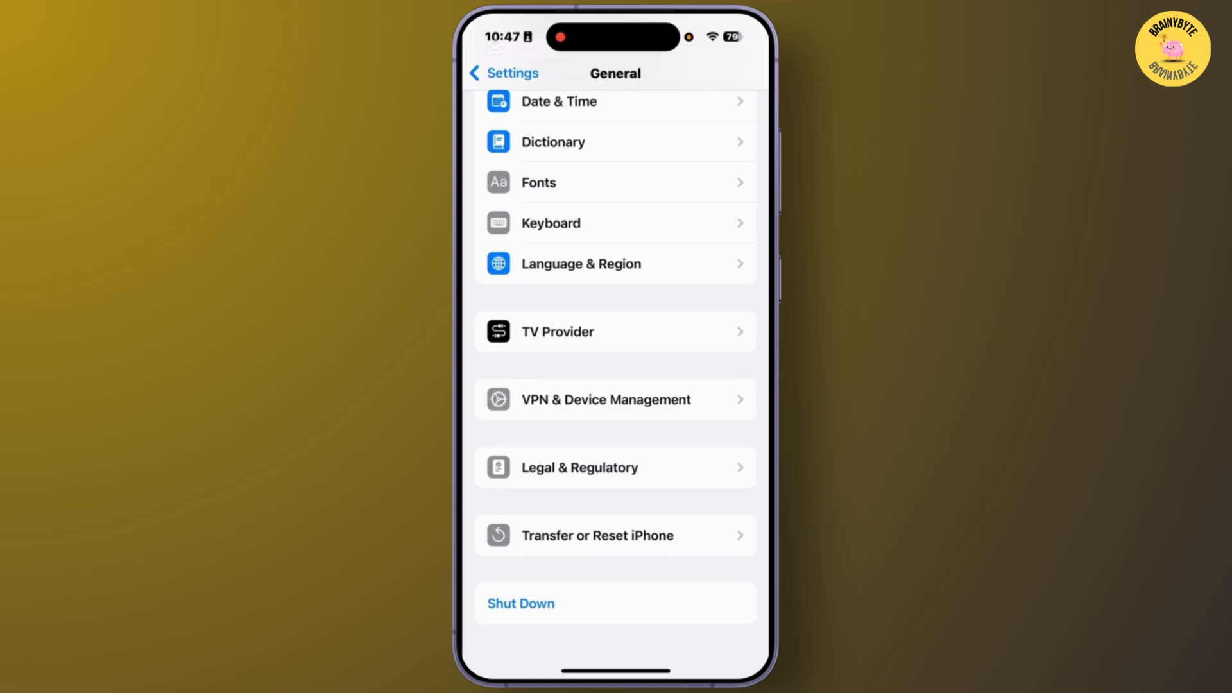
click(503, 73)
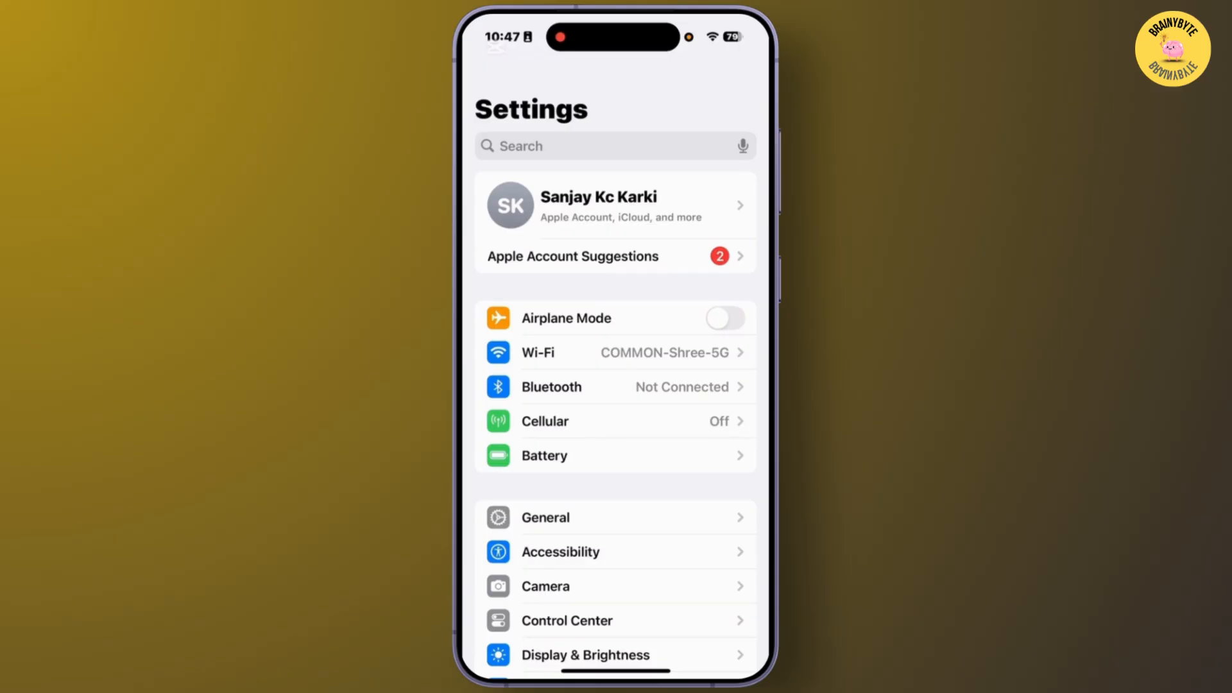
click(545, 517)
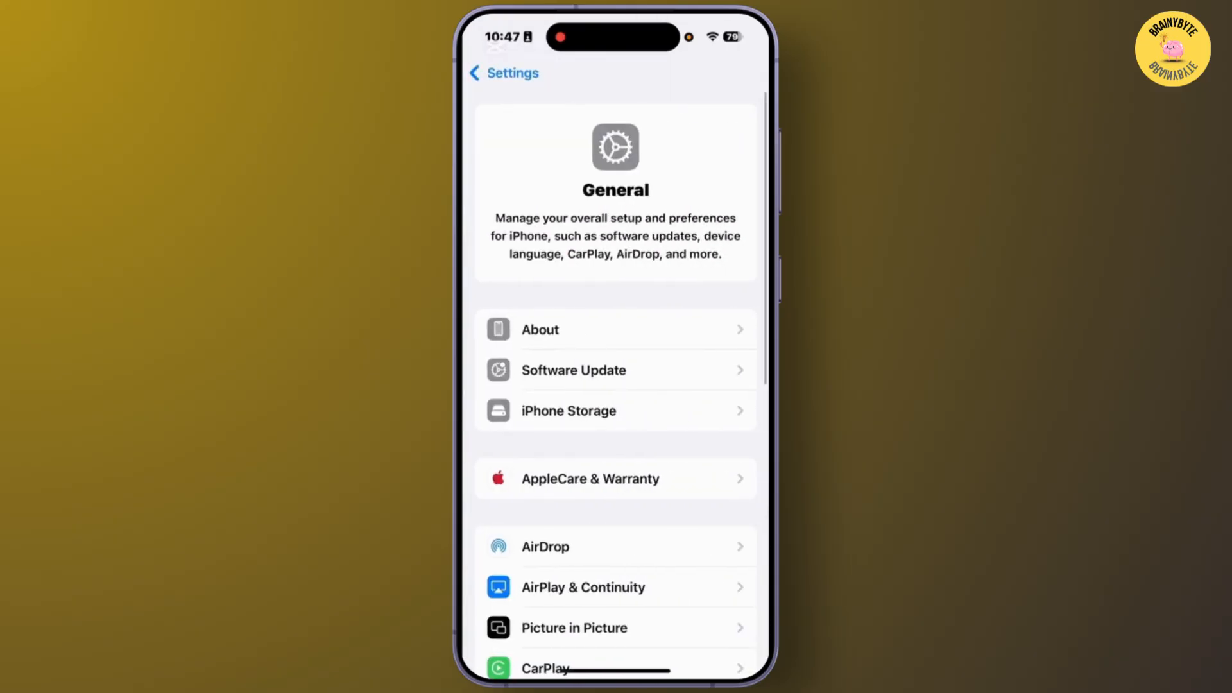